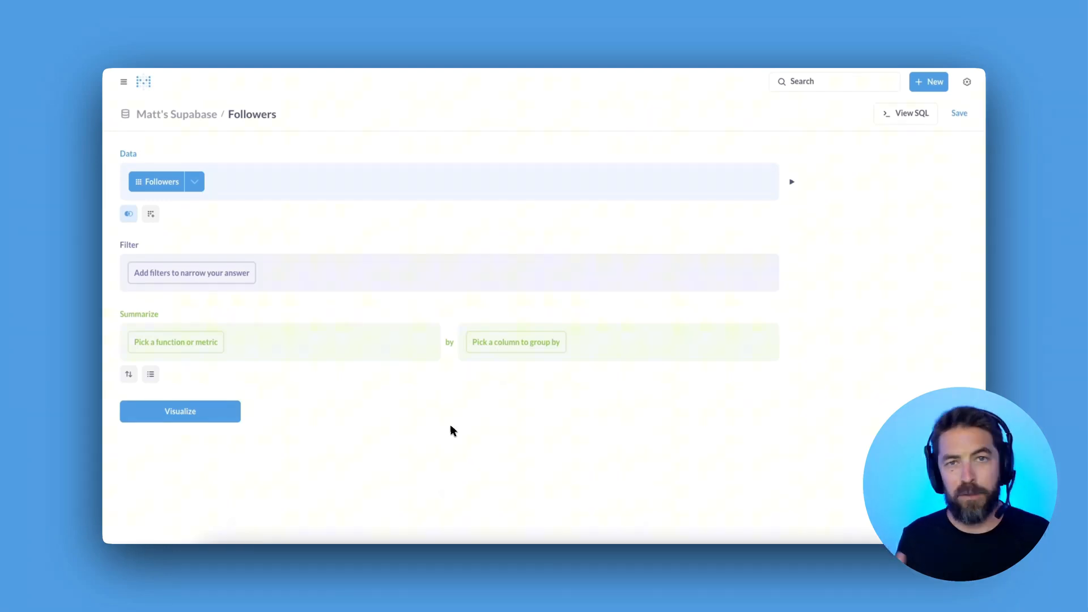
mouse_move(150, 213)
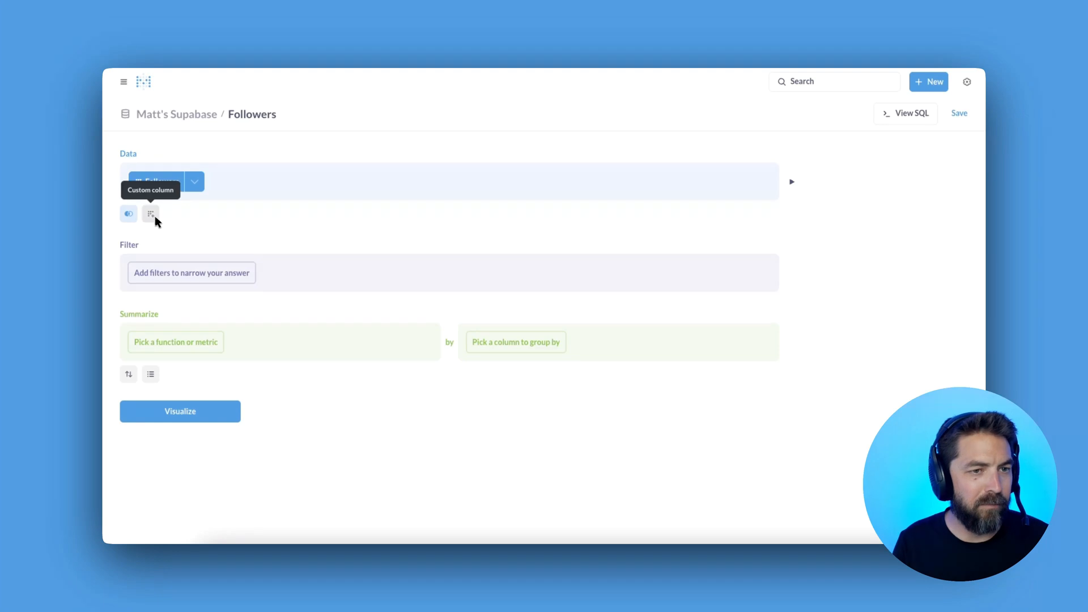
Draft a case expression on Followers, then combine Date and Followers with a space separator.
left_click(151, 214)
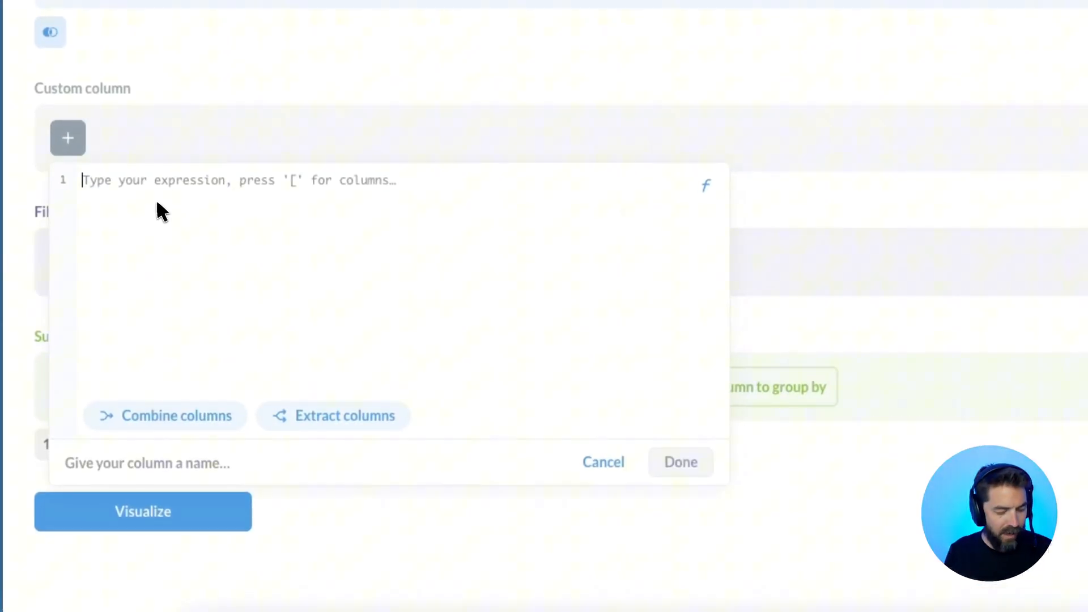
type("case([Followers] > 200,\"Happy\", [Followers] < 10,\"Sad\")")
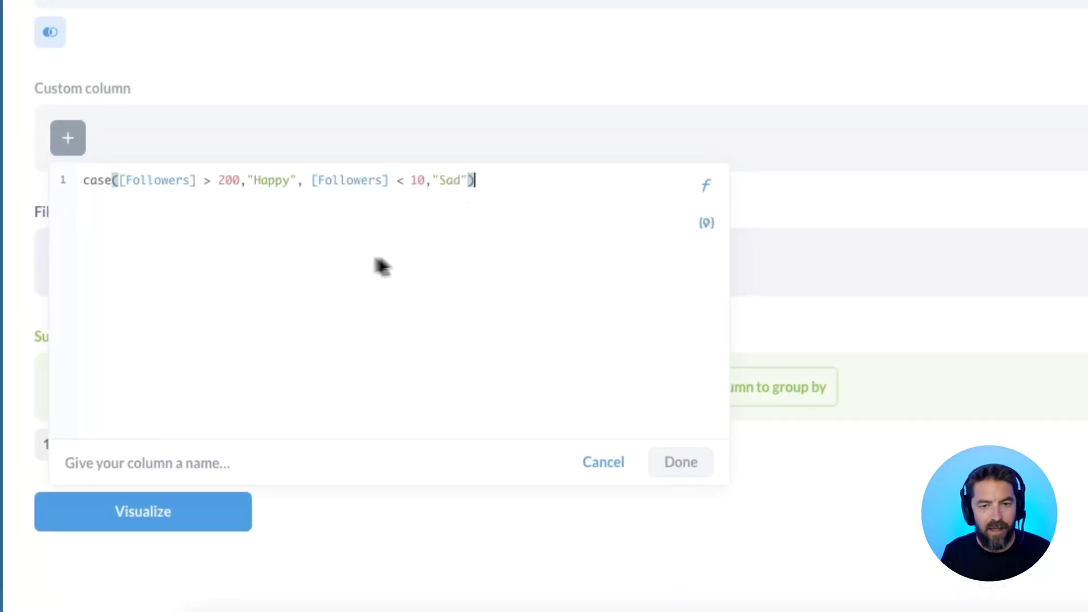
mouse_move(705, 223)
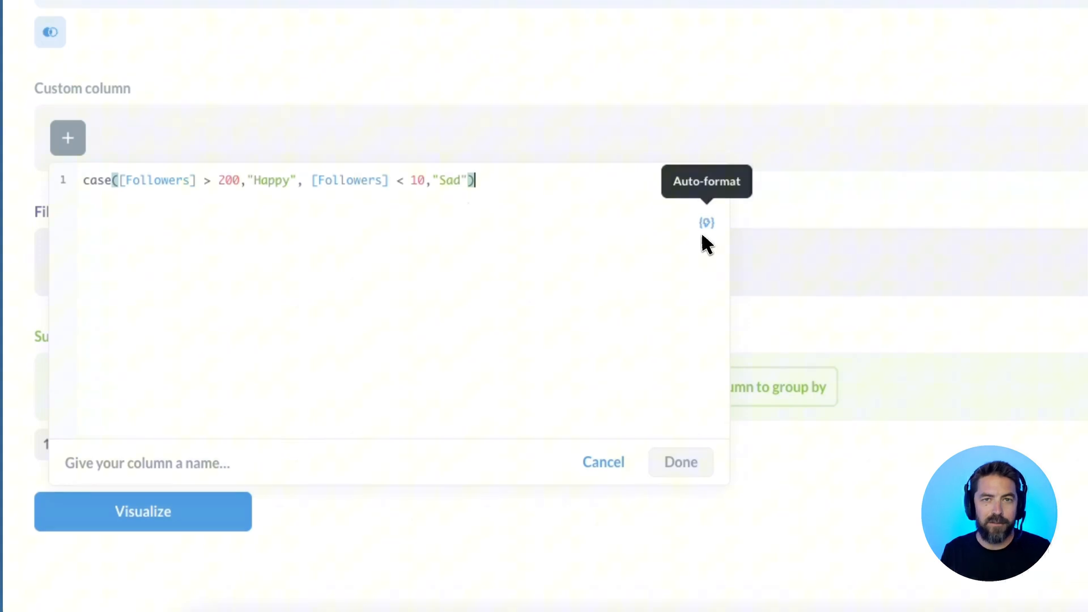
left_click(705, 223)
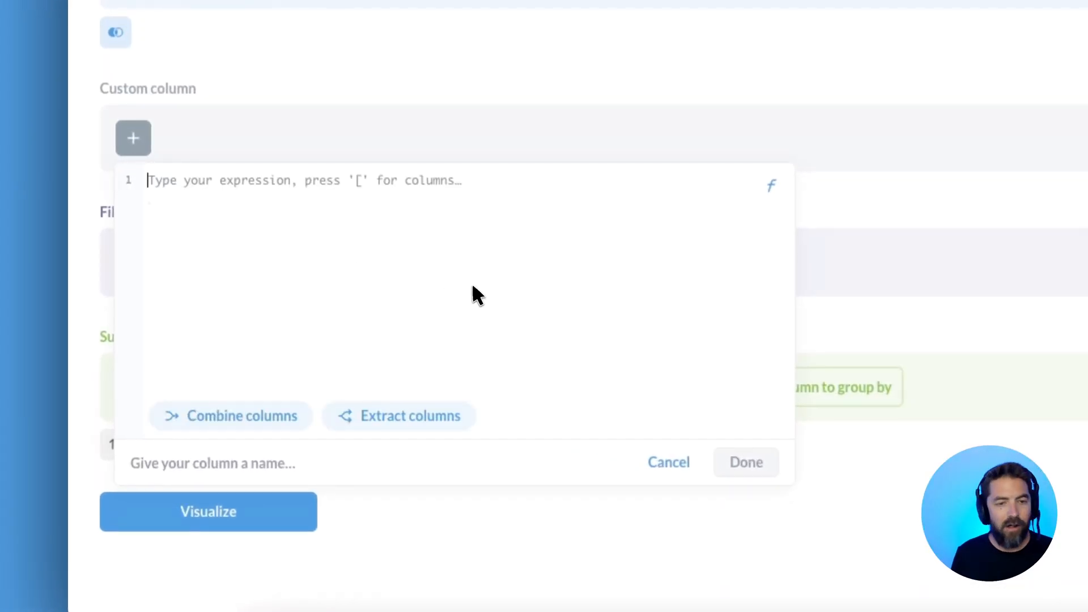
left_click(230, 416)
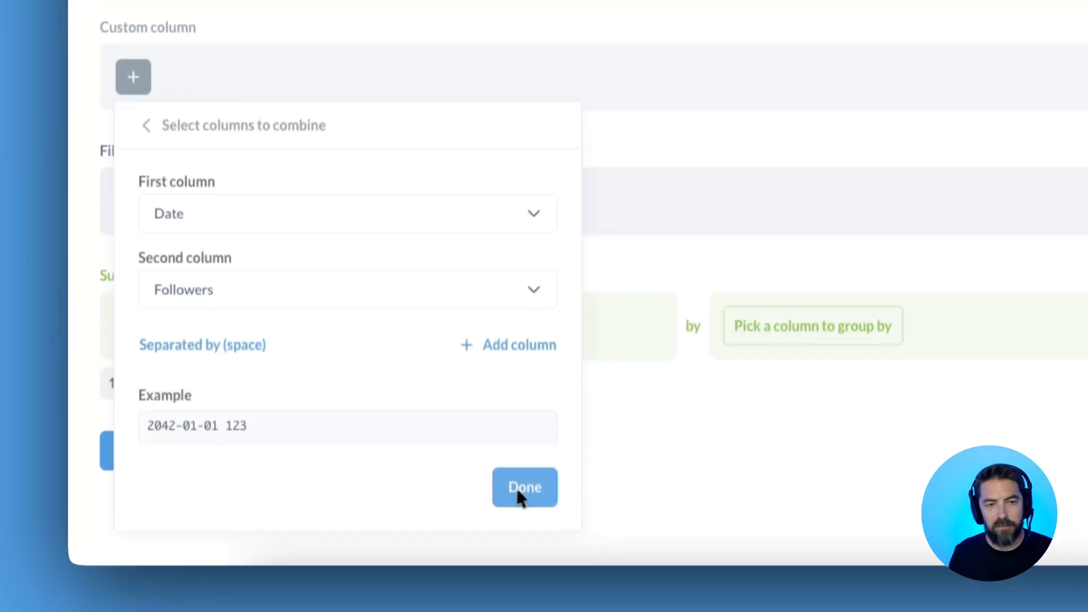
left_click(523, 486)
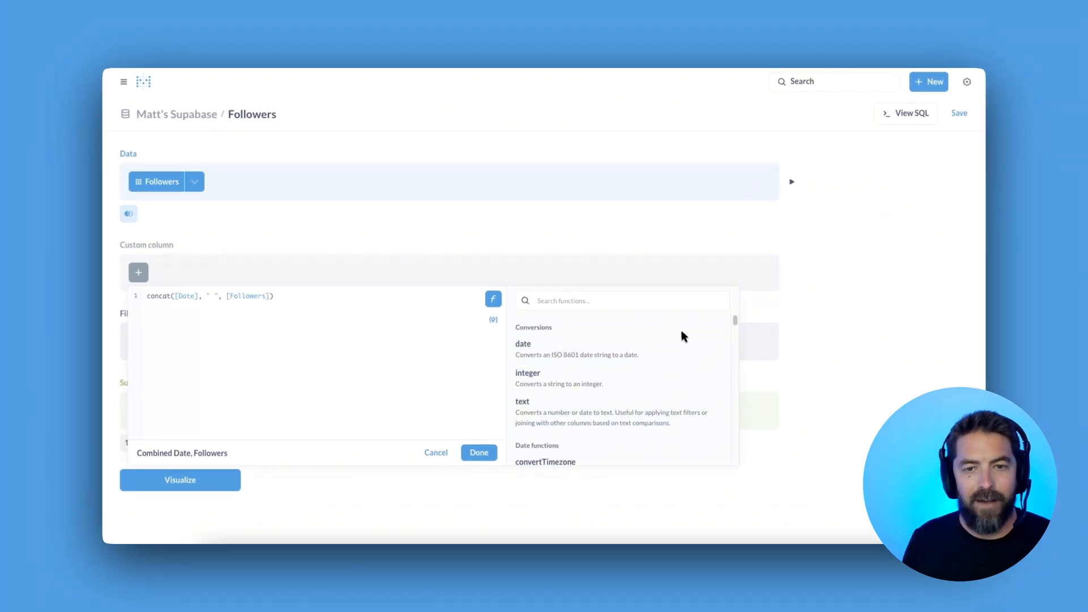
mouse_move(666, 331)
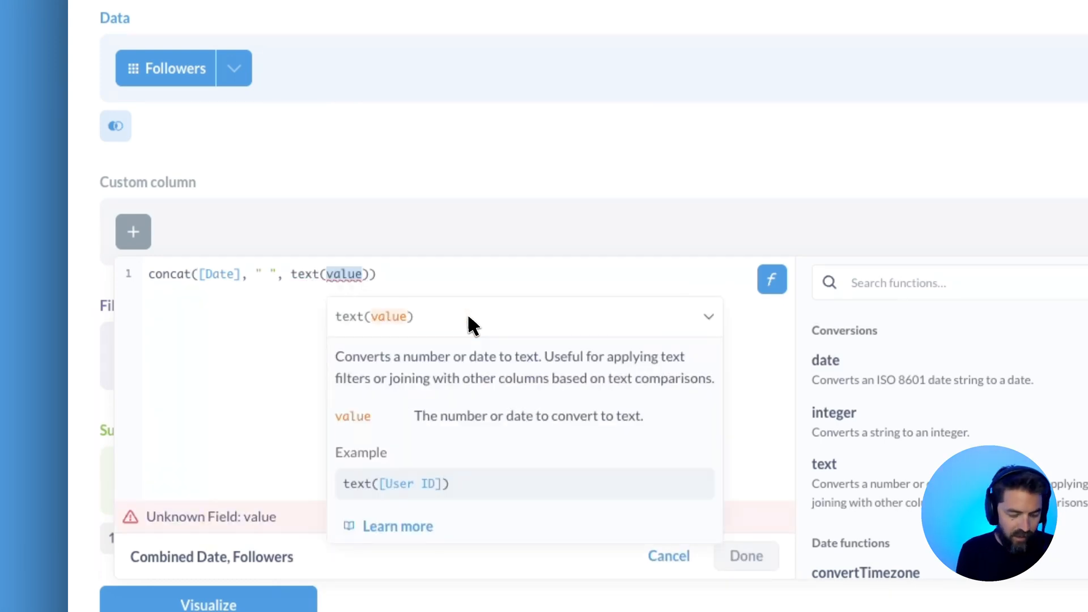
Insert the Followers column inside text(), making the formula concat([Date], " ", text([Followers])).
type("fol")
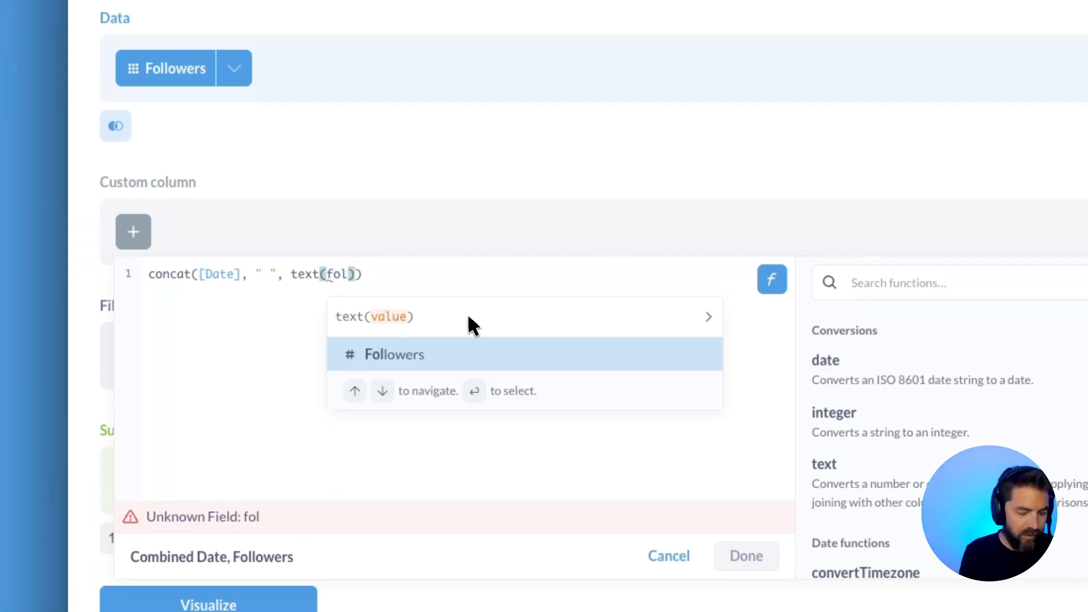
left_click(393, 355)
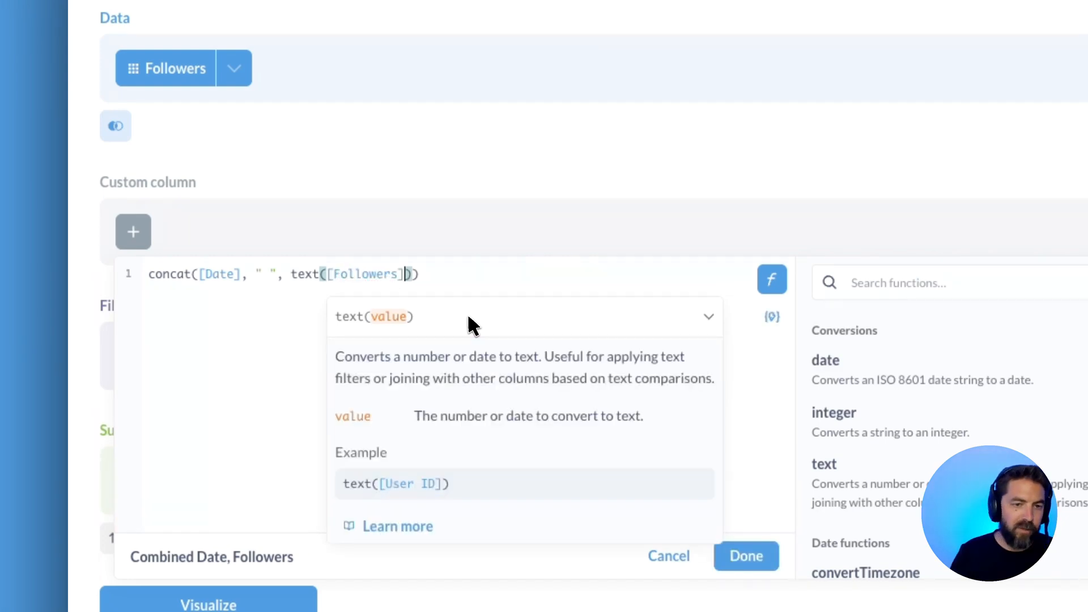